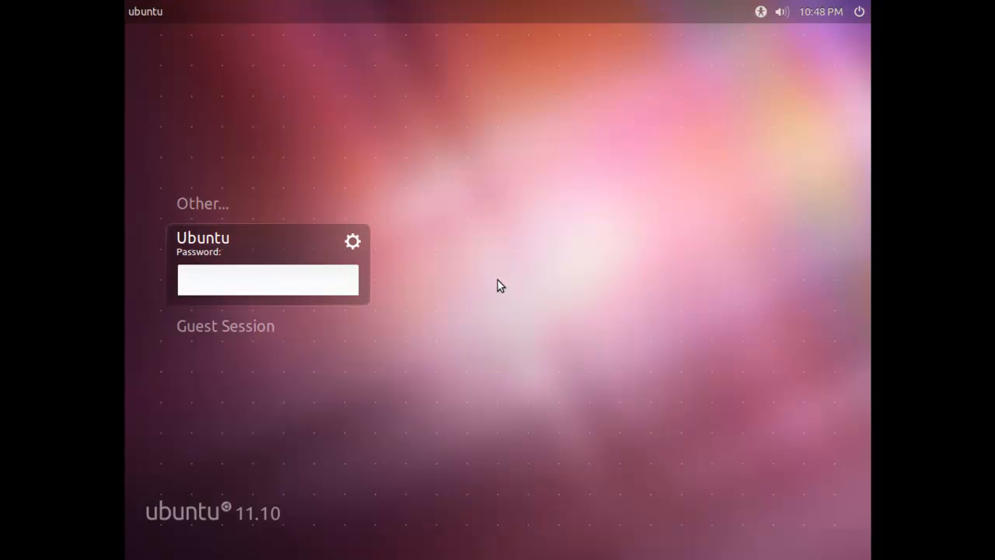
- Log into the Ubuntu account by entering the password at the login screen
click(267, 280)
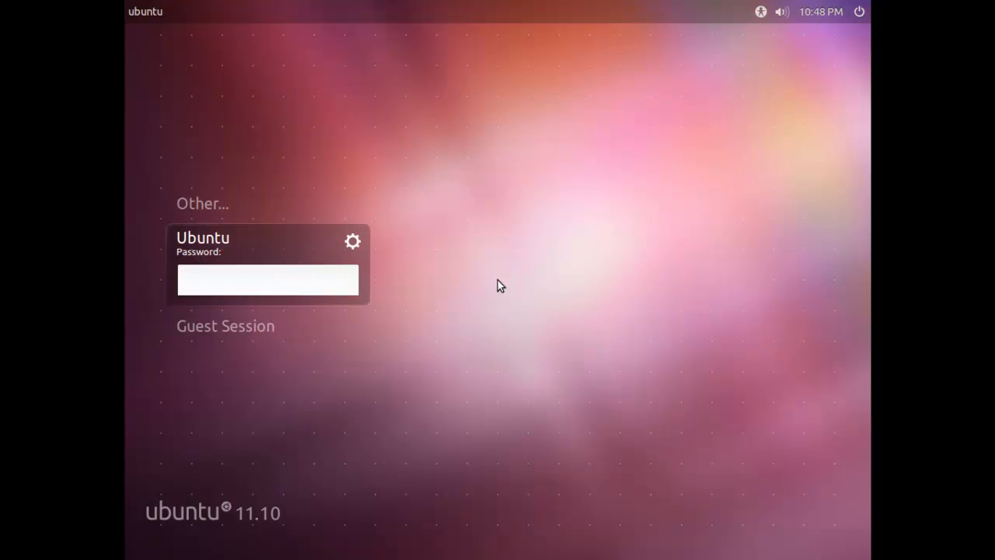
click(267, 280)
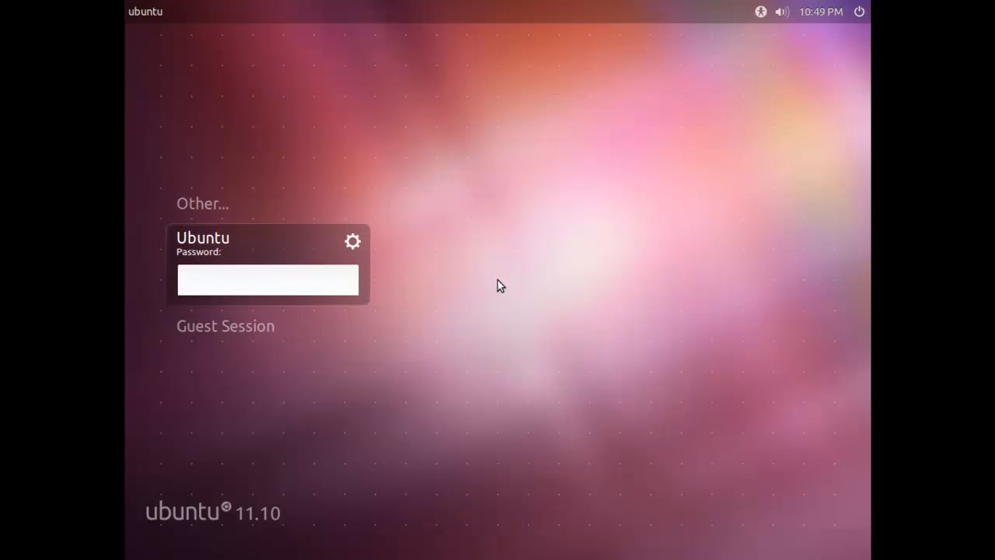
text(password)
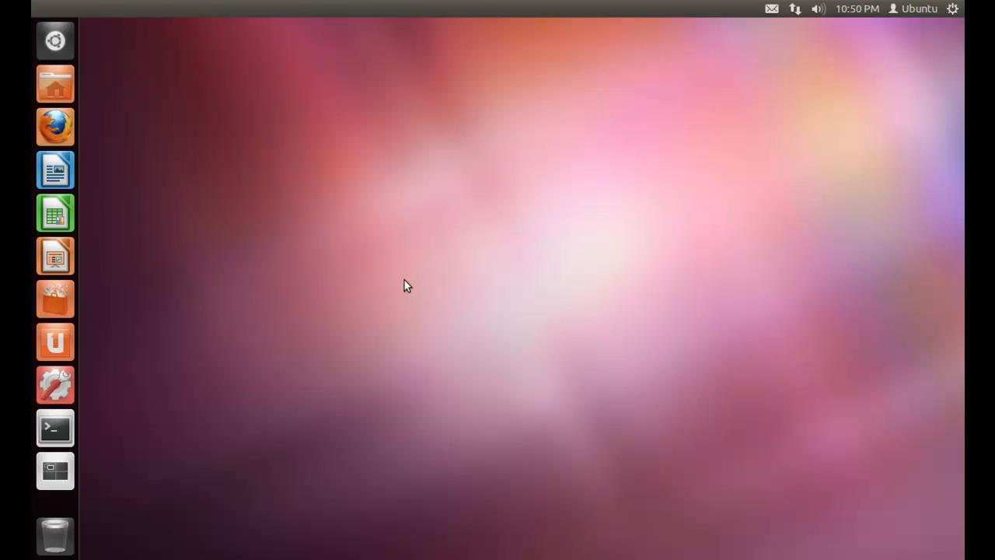
mouse_move(55, 429)
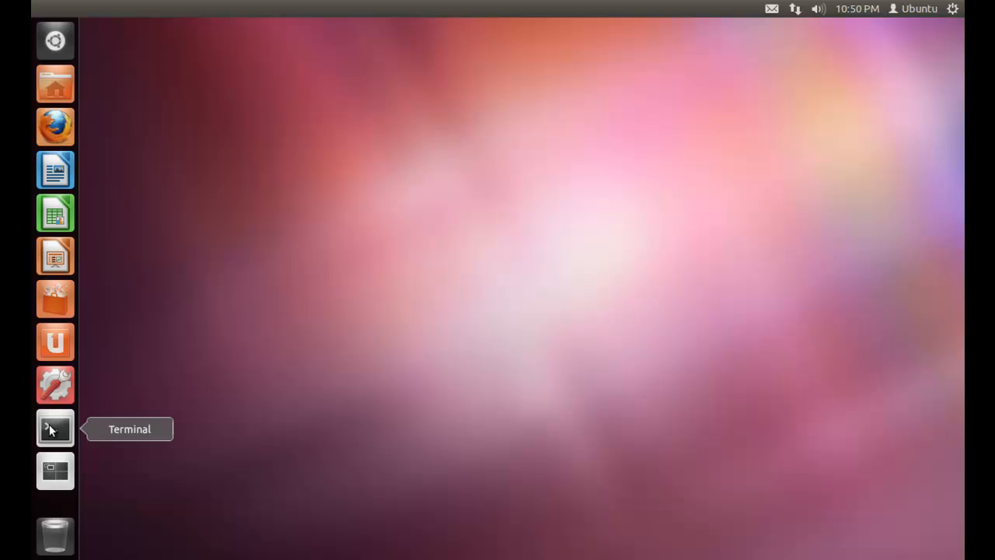
- Launch a Terminal and enter the command super-boot-manager
click(54, 429)
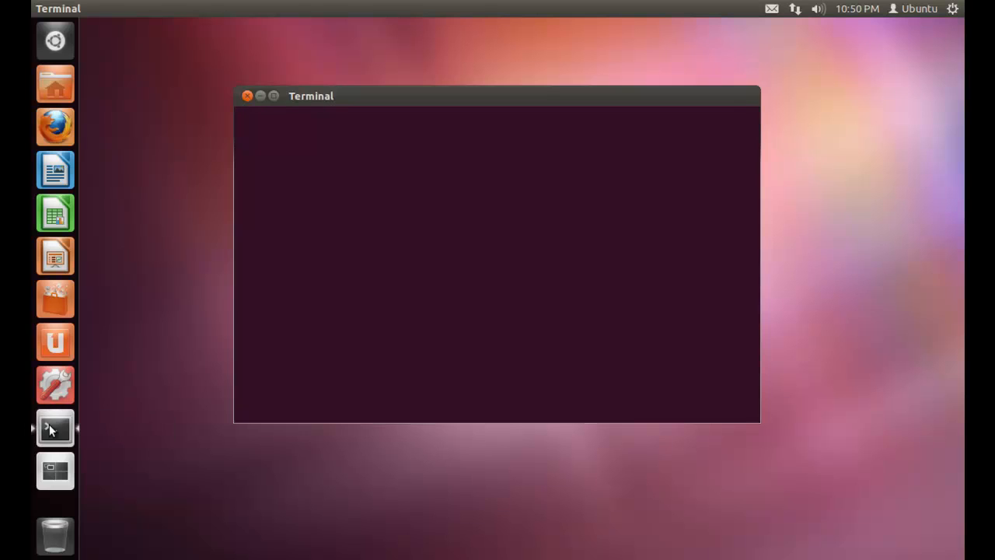
click(54, 427)
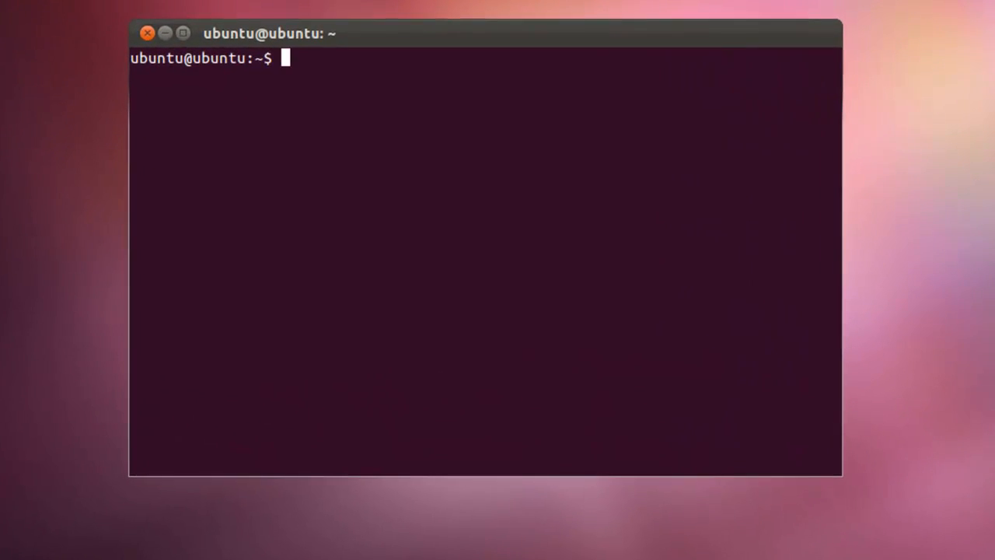
text(su)
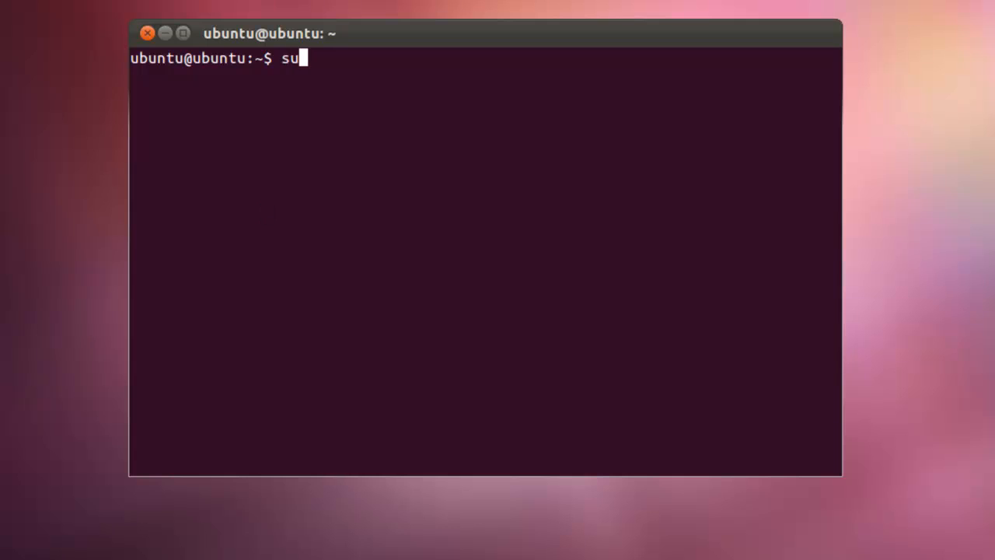
text(per-boot-manager)
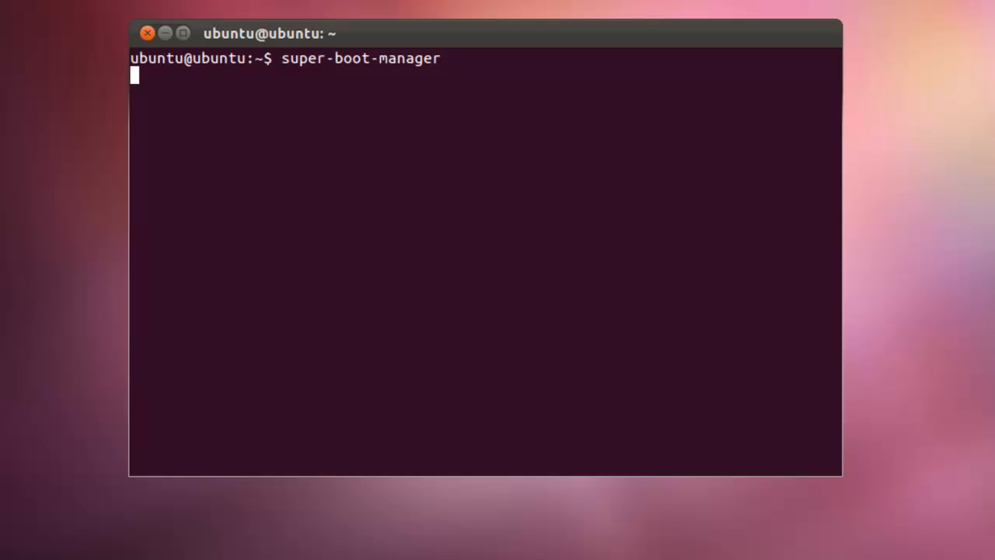
- Run super-boot-manager and supply the root password to start it with administrator rights
key(Return)
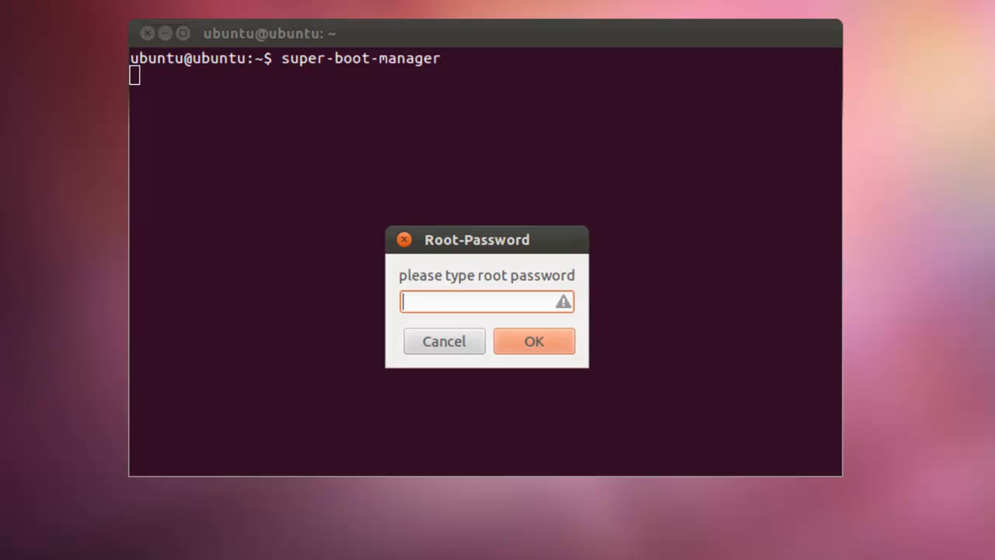
text(password)
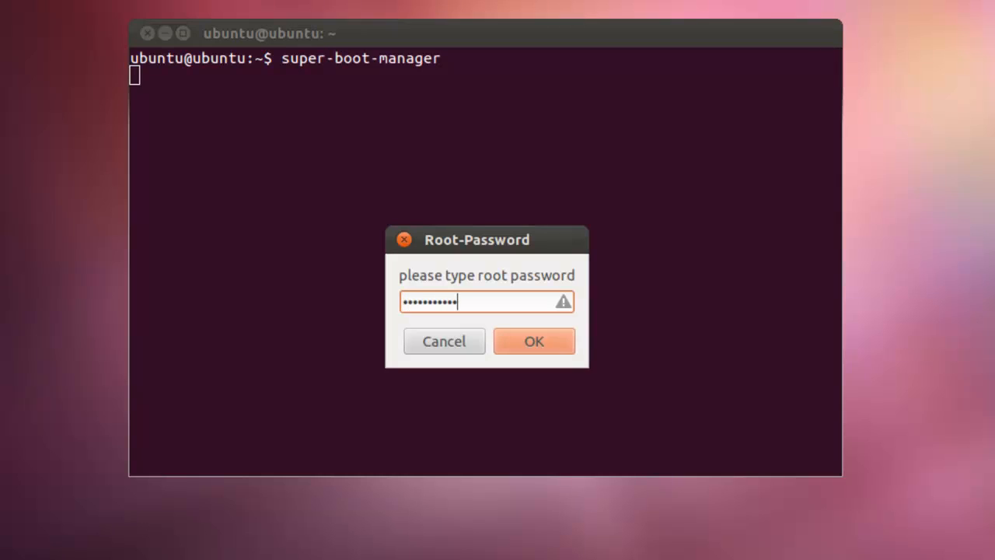
click(535, 342)
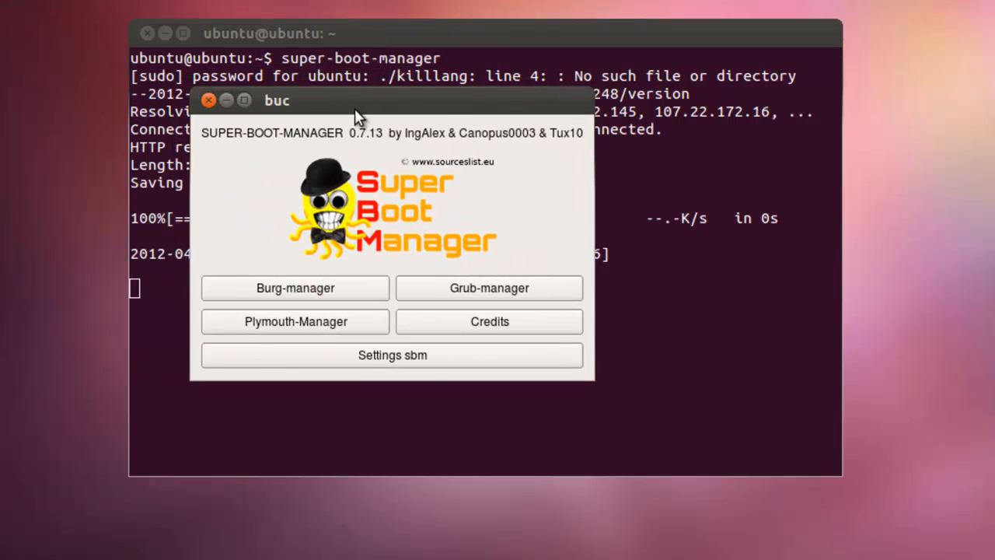
mouse_move(339, 210)
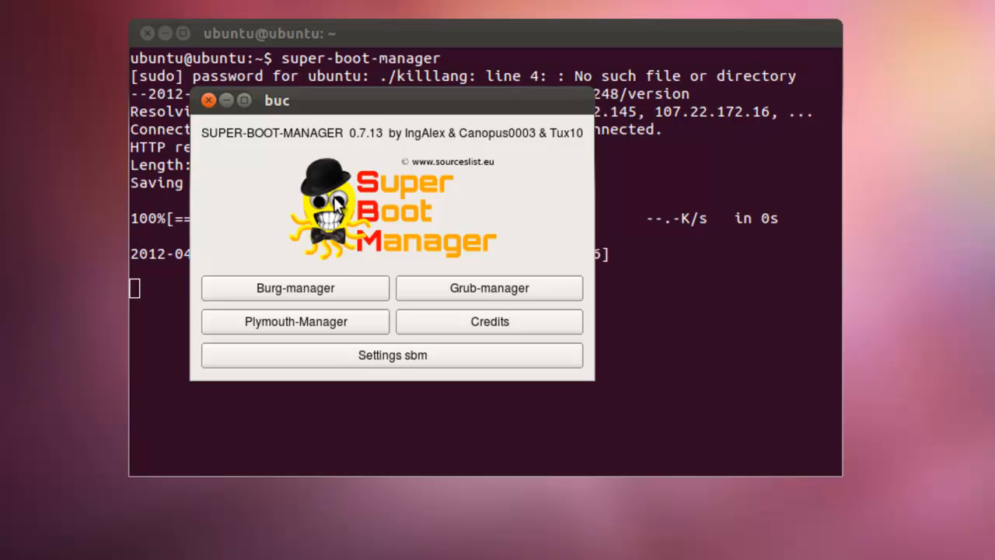
mouse_move(295, 320)
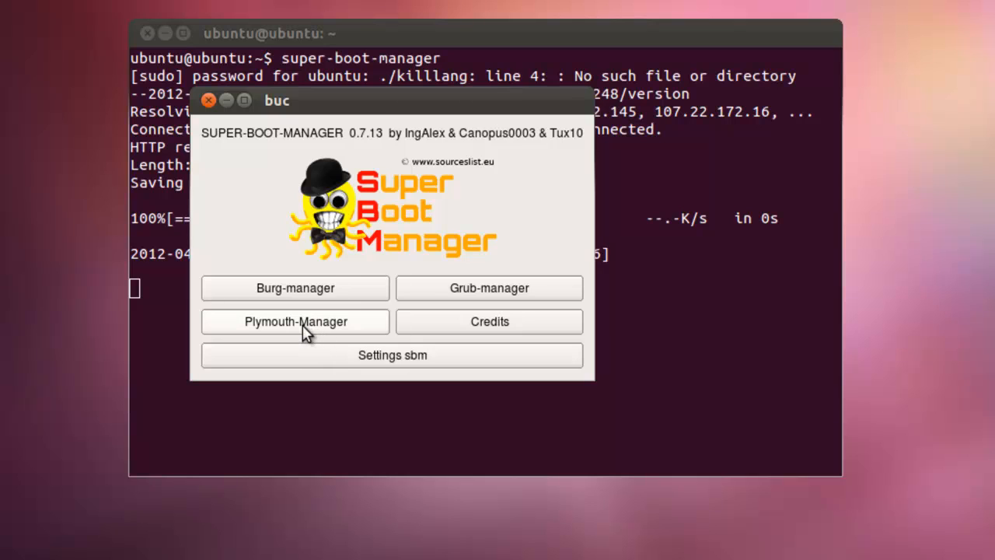
- Start the Plymouth-Manager from the Super Boot Manager main window
click(296, 321)
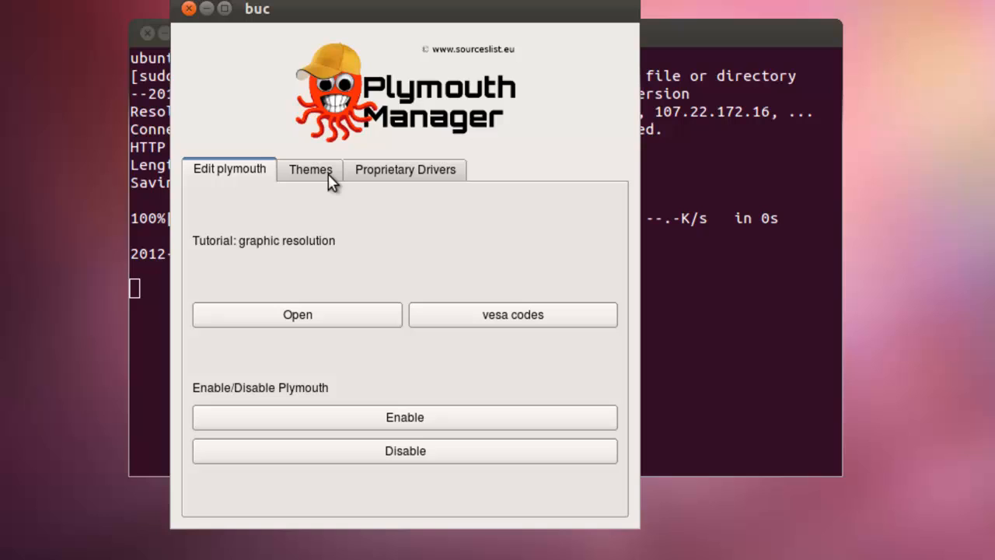
- Show the Themes gallery of installable Plymouth boot splash themes
click(311, 170)
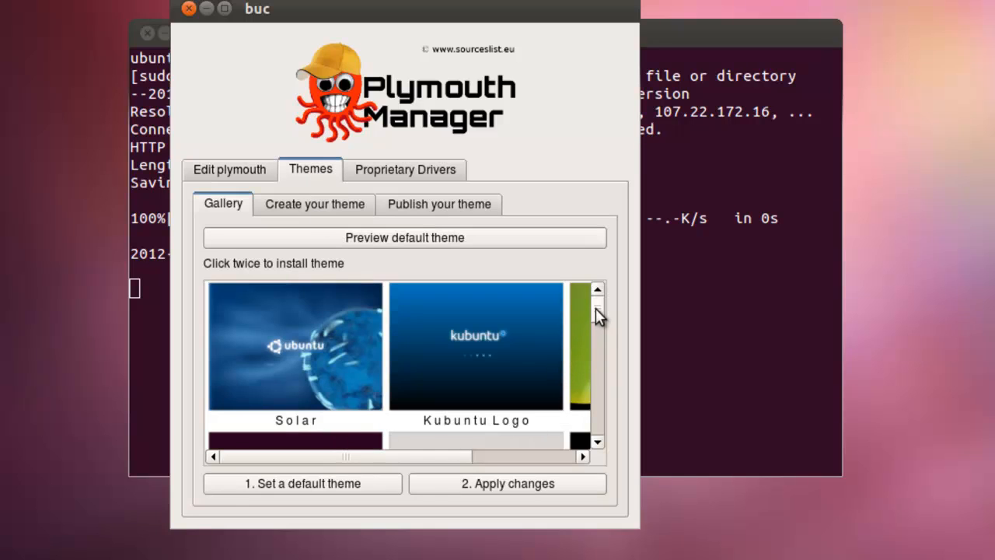
- Pick Earth-Sunrise from the theme gallery to begin installing it
scroll(down, 3)
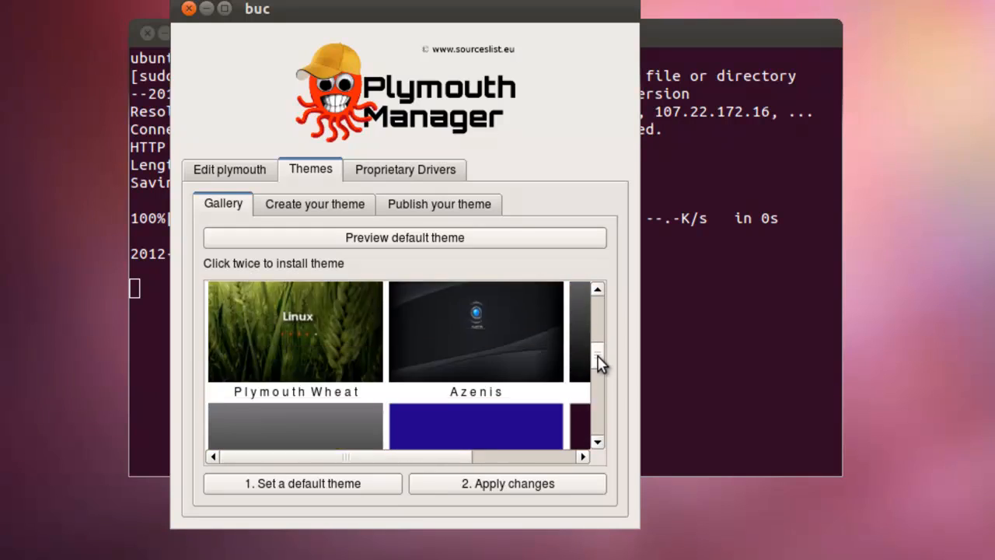
scroll(down, 3)
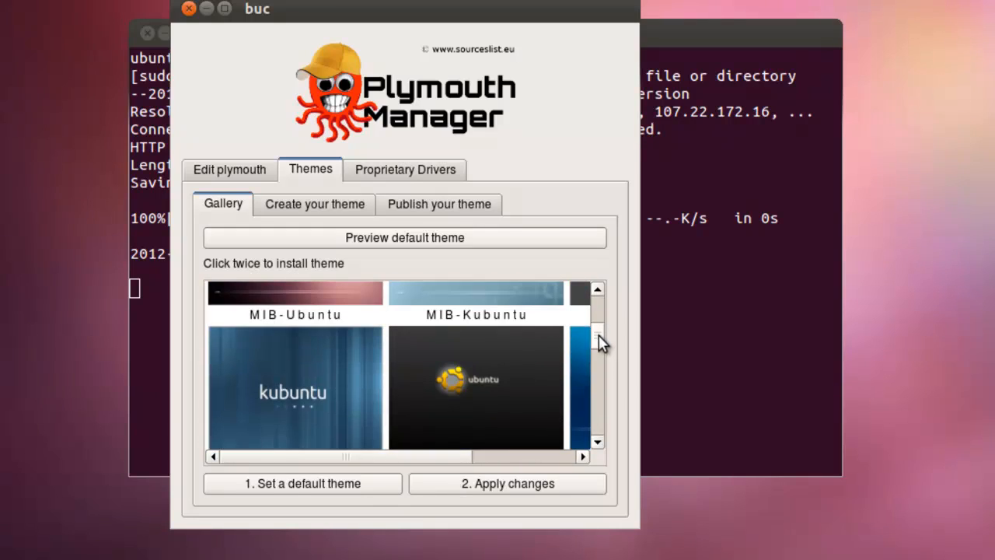
scroll(down, 3)
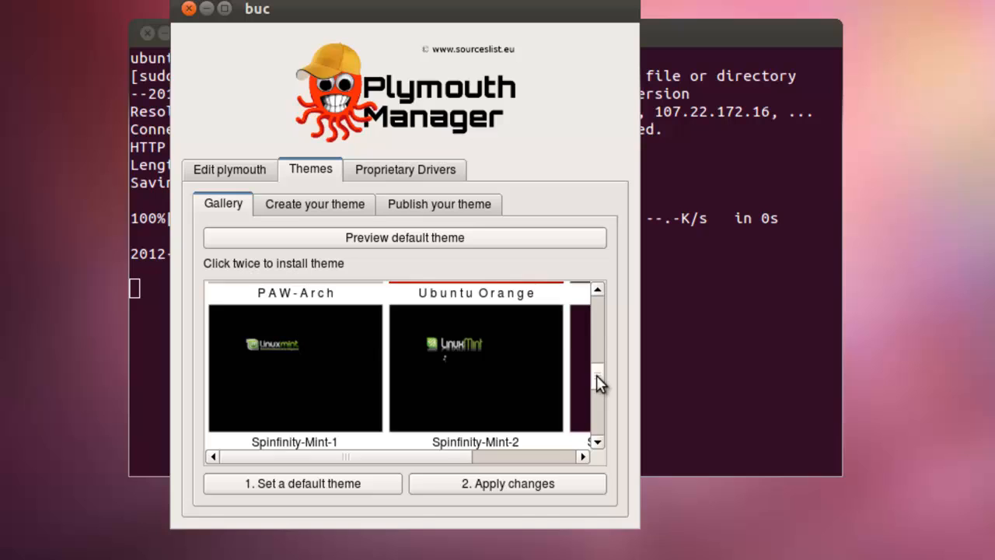
scroll(down, 3)
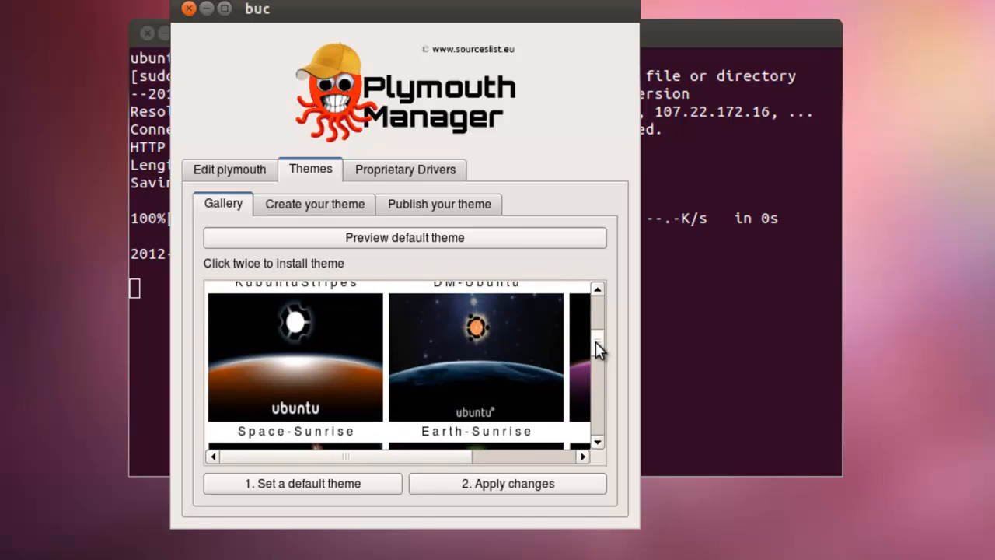
scroll(down, 3)
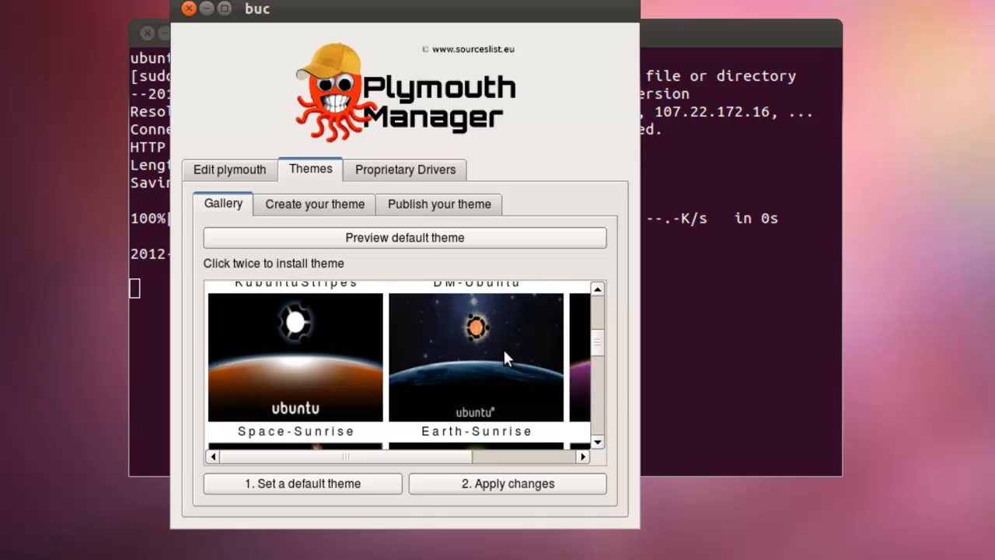
click(476, 356)
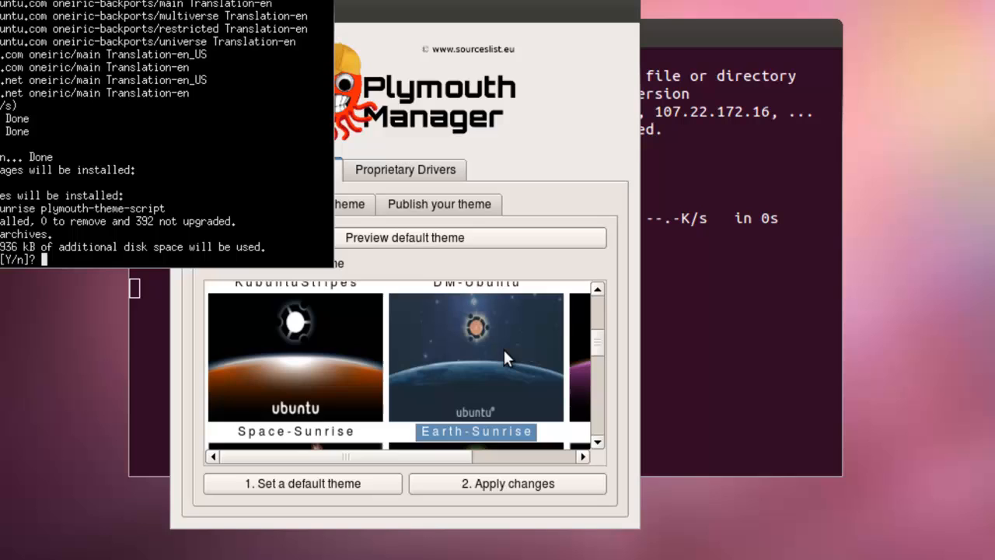
- Confirm installing the Earth-Sunrise package with 'y' in the installer terminal
text(y)
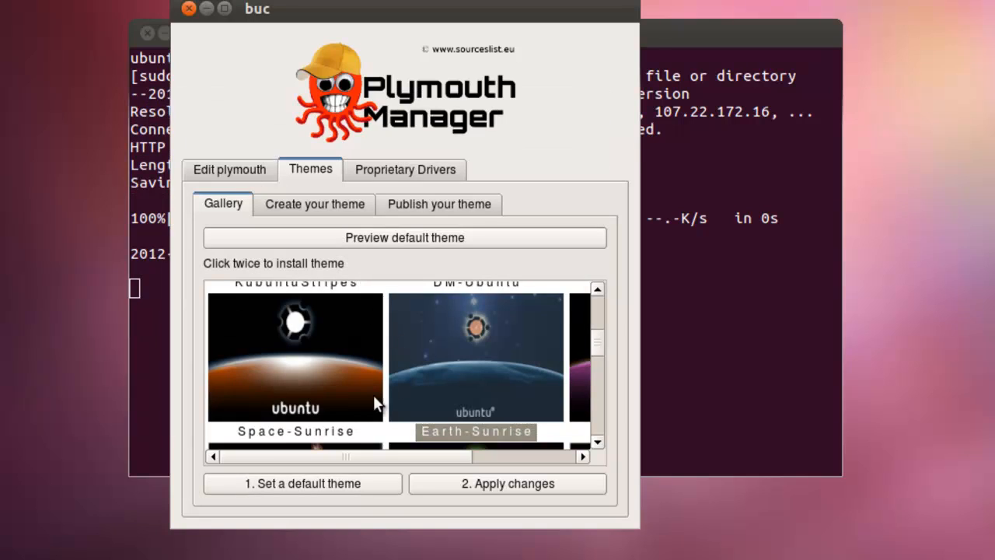
mouse_move(345, 475)
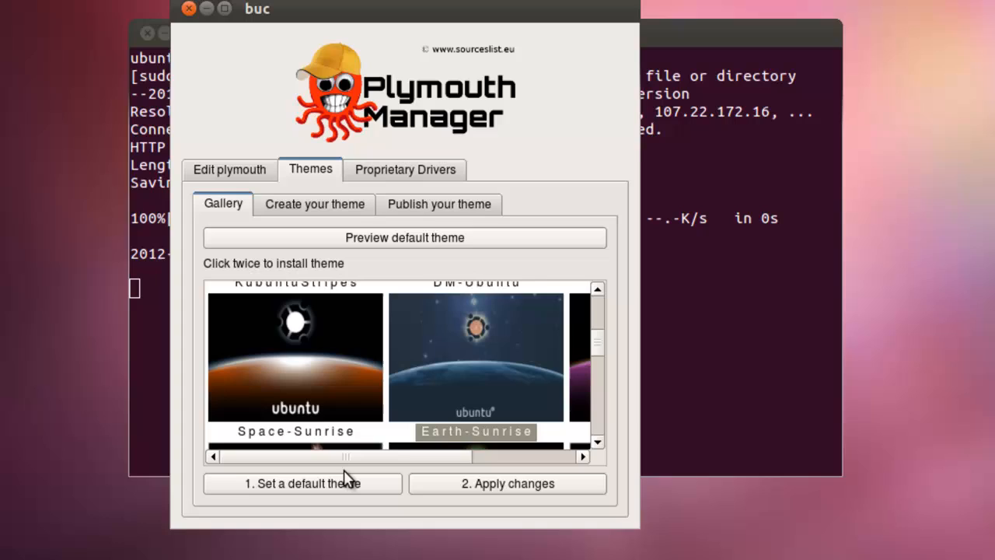
mouse_move(302, 512)
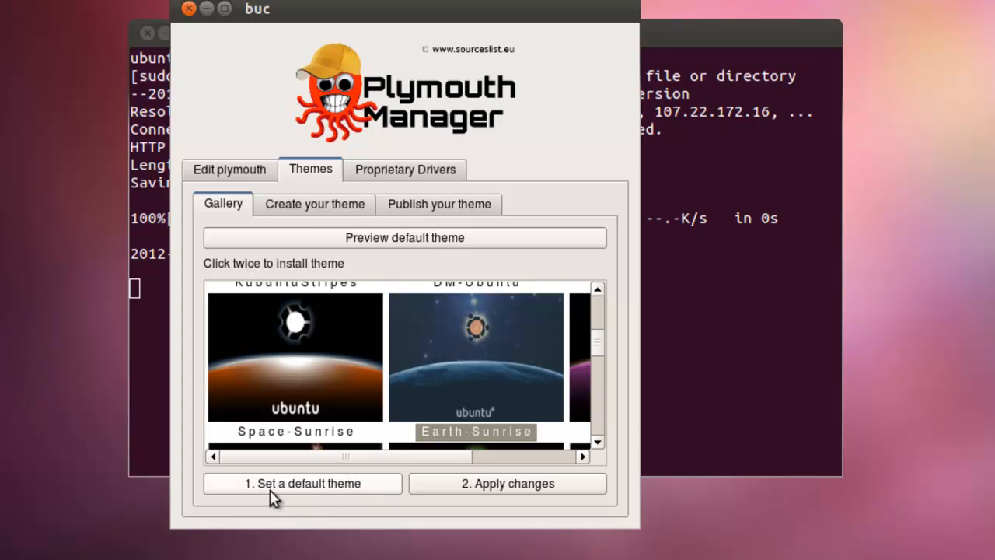
- Set the default theme, choosing 1 for earth-sunrise.plymouth in update-alternatives
click(301, 482)
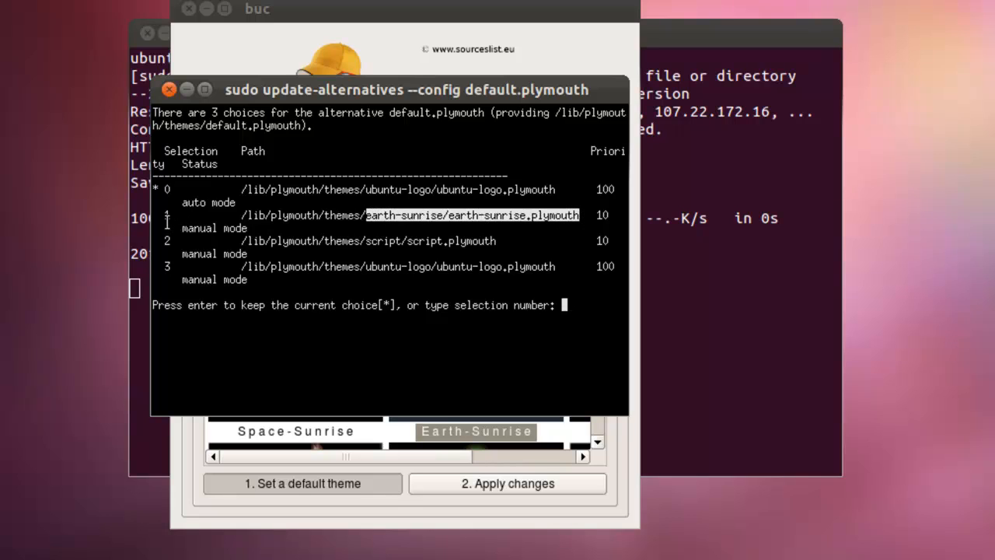
text(1)
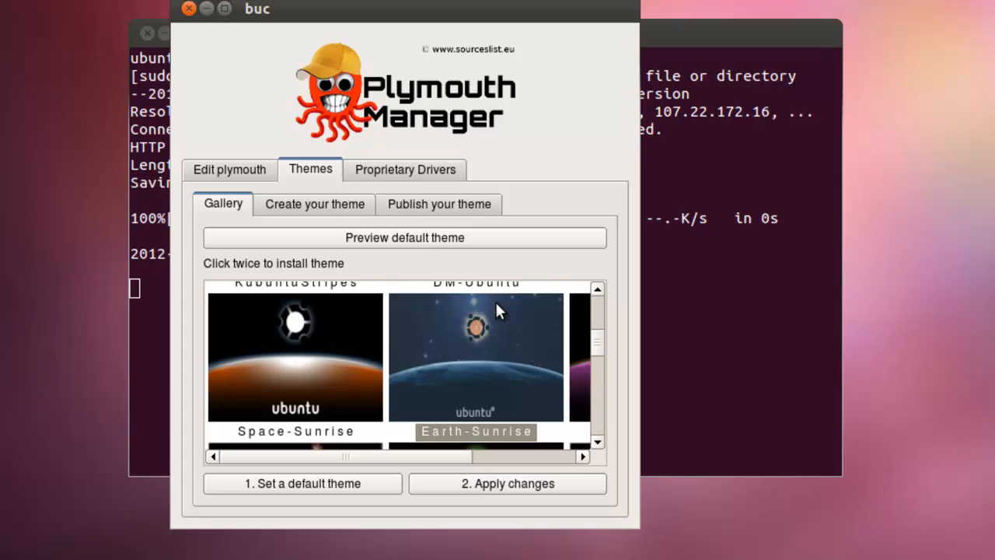
mouse_move(443, 295)
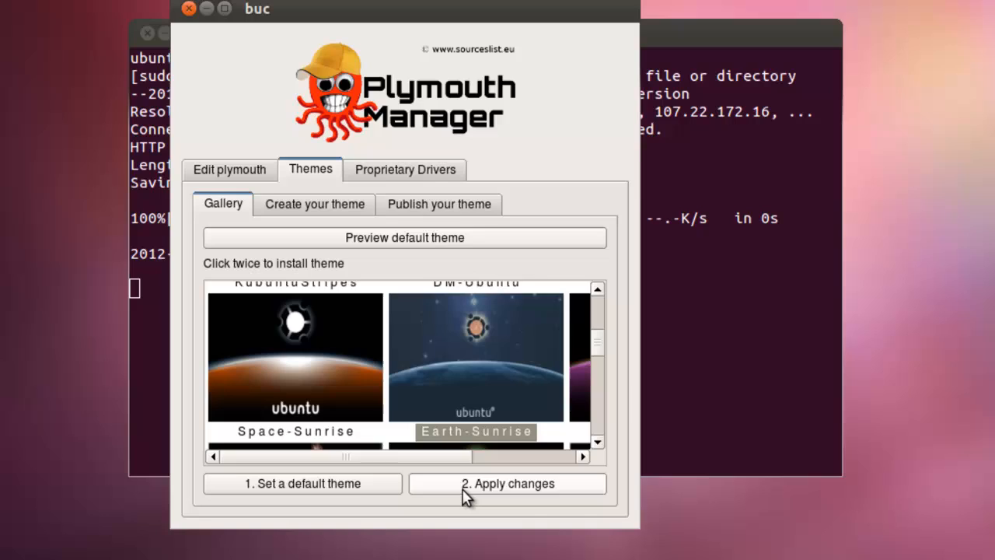
- Apply the default theme change and close the Plymouth Manager window
click(506, 482)
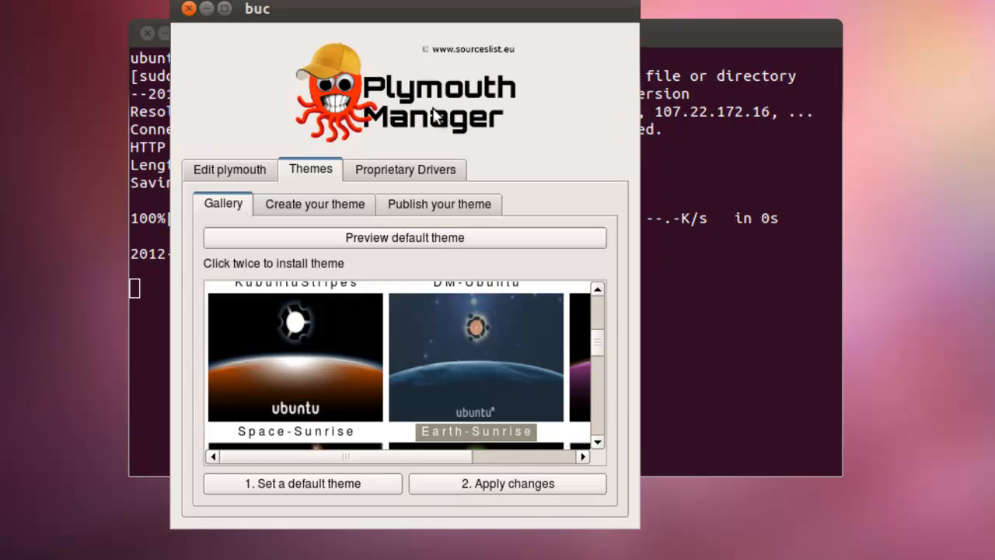
click(188, 10)
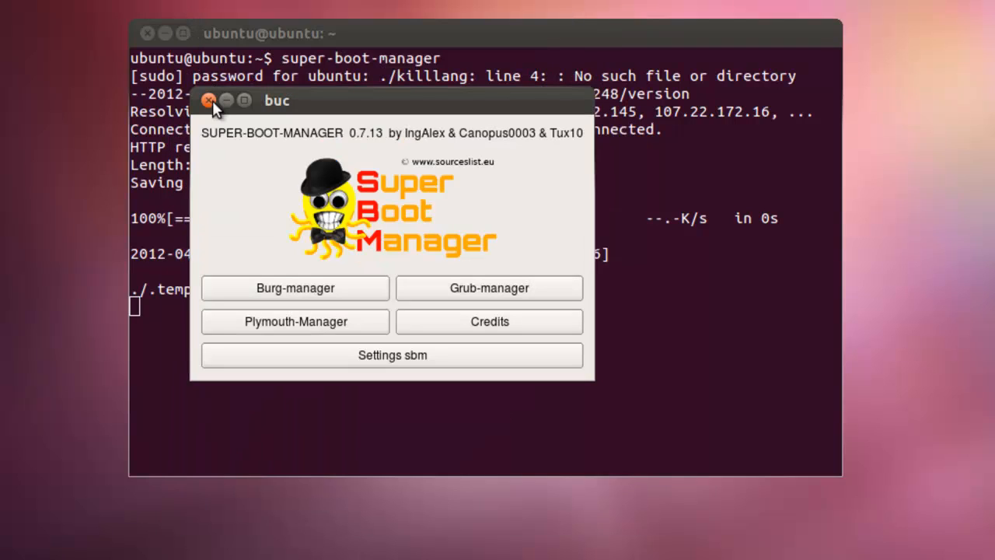
- Close Super Boot Manager, returning to the Terminal prompt
click(209, 99)
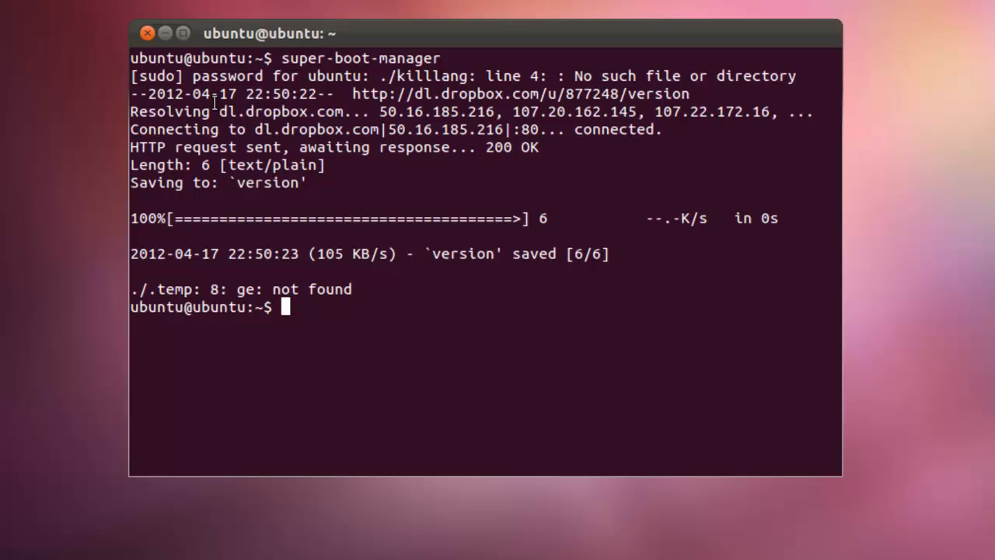